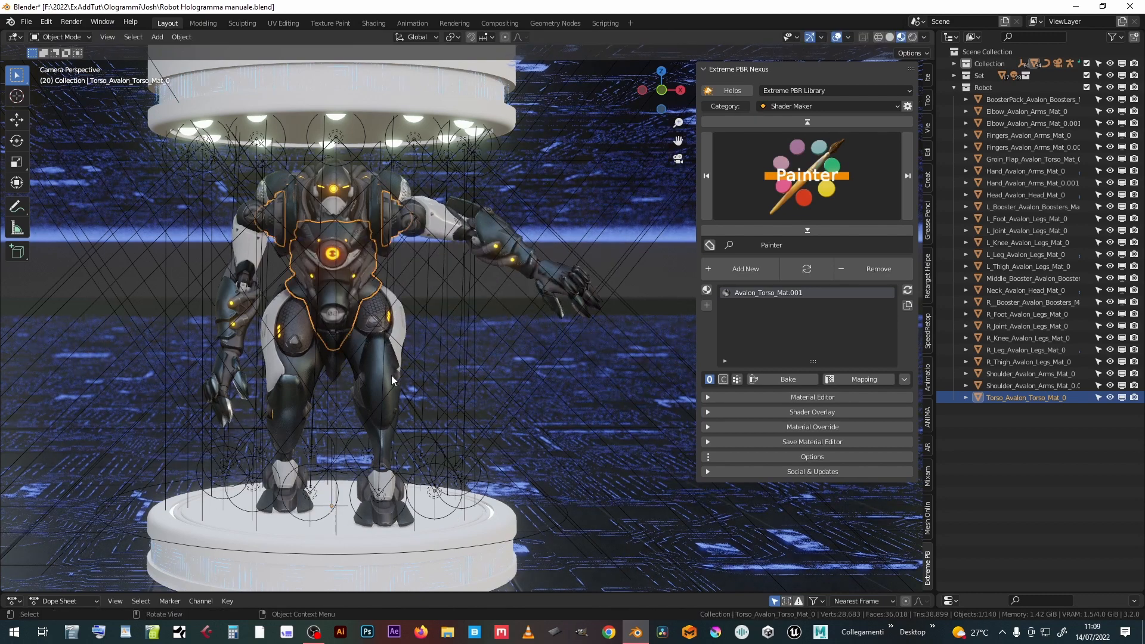
Select the robot's parts in the Outliner and expand the Extreme PBR Nexus Material Override section
{"action": "left_click", "coordinate": [1028, 242]}
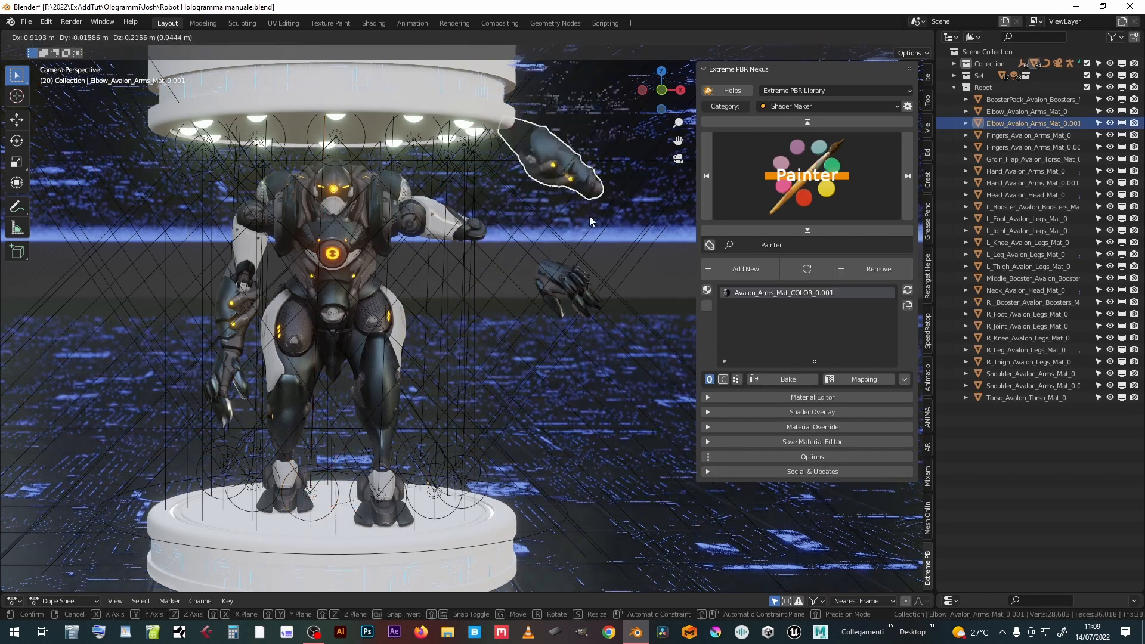
{"action": "left_click", "coordinate": [1032, 99]}
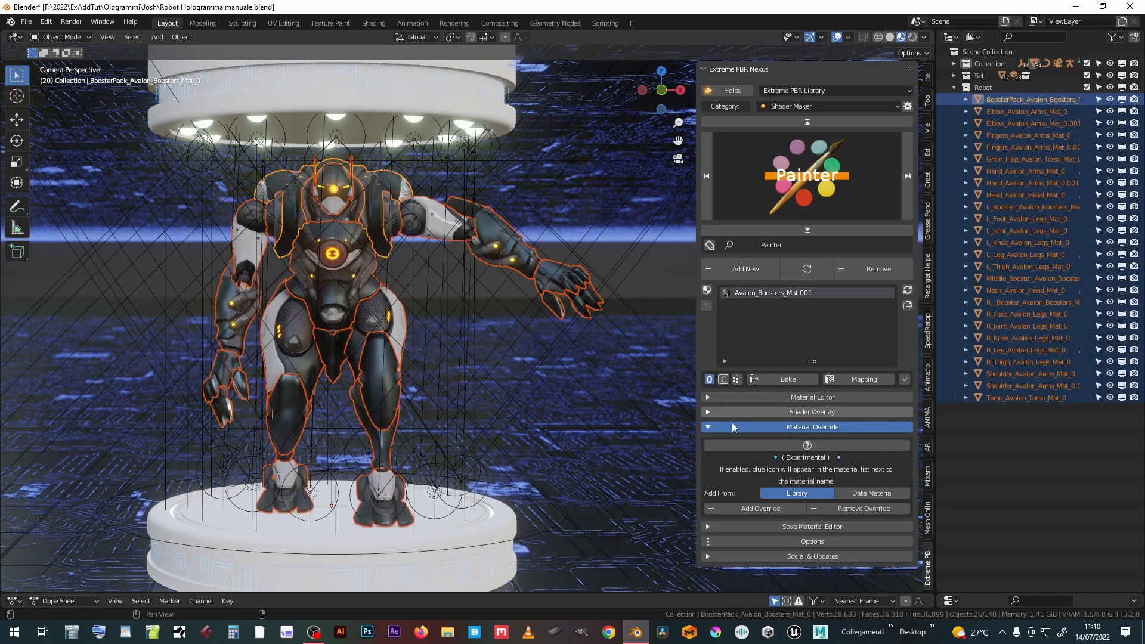
{"action": "mouse_move", "coordinate": [817, 84]}
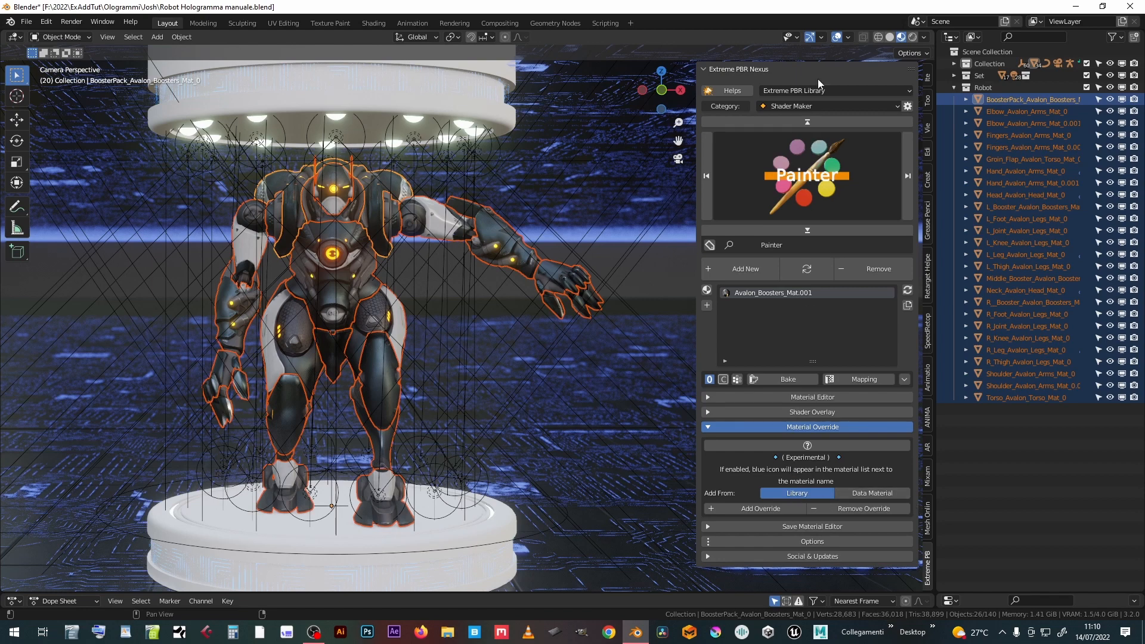
Search the Extreme PBR library for 'blue' and pick the Blueprint 001 material
{"action": "left_click", "coordinate": [829, 106]}
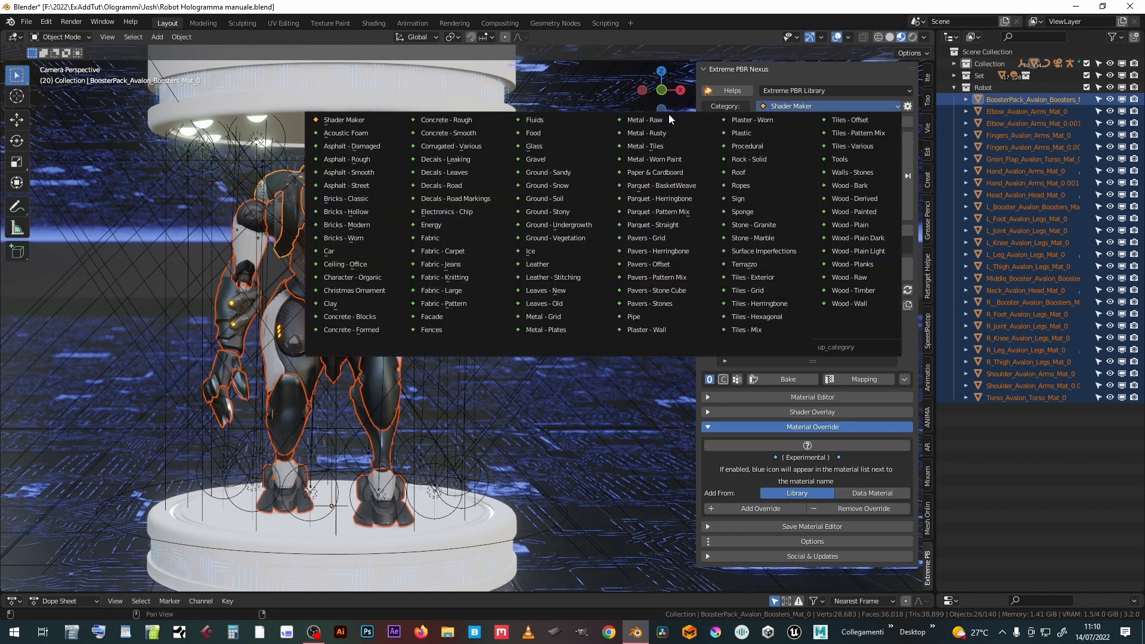
{"action": "left_click", "coordinate": [346, 132]}
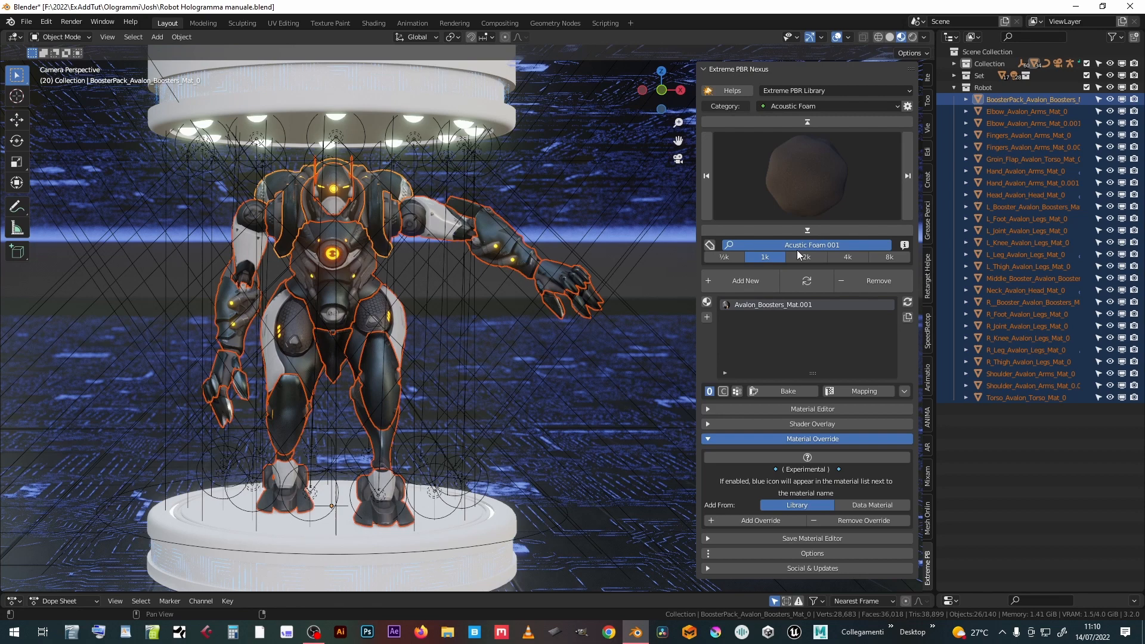
{"action": "left_click", "coordinate": [812, 245]}
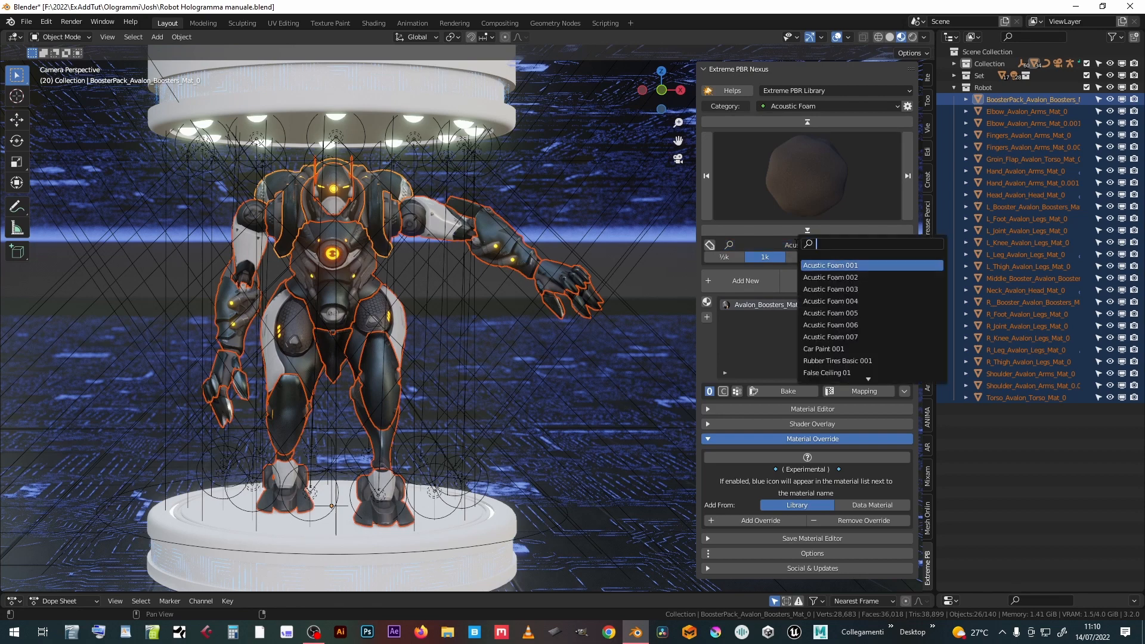
{"action": "type", "text": "blue"}
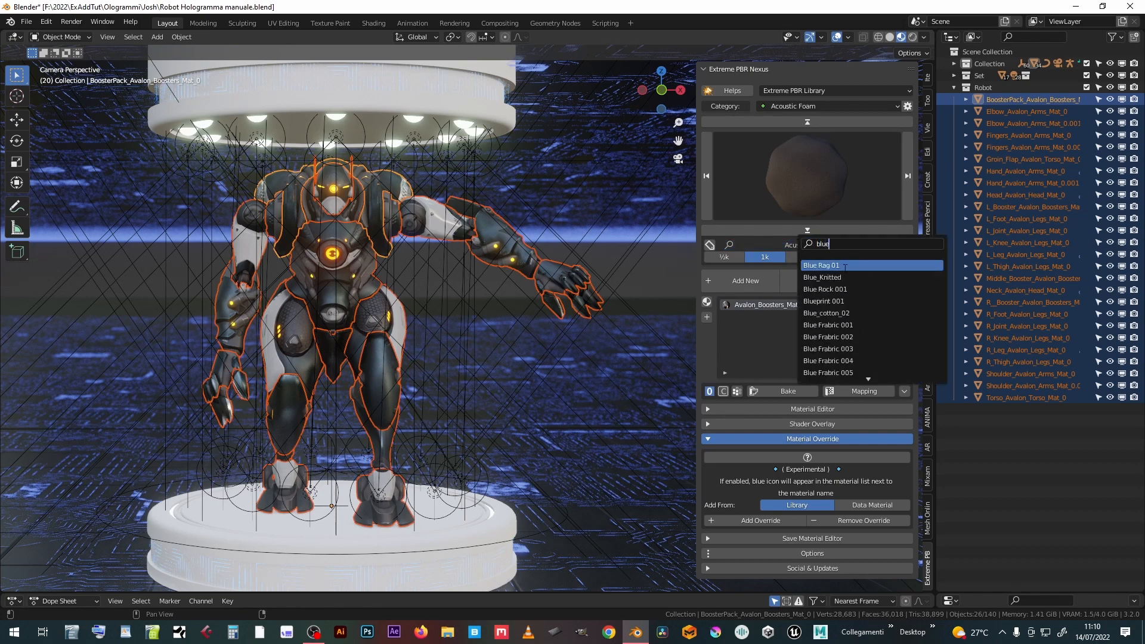
{"action": "left_click", "coordinate": [823, 300]}
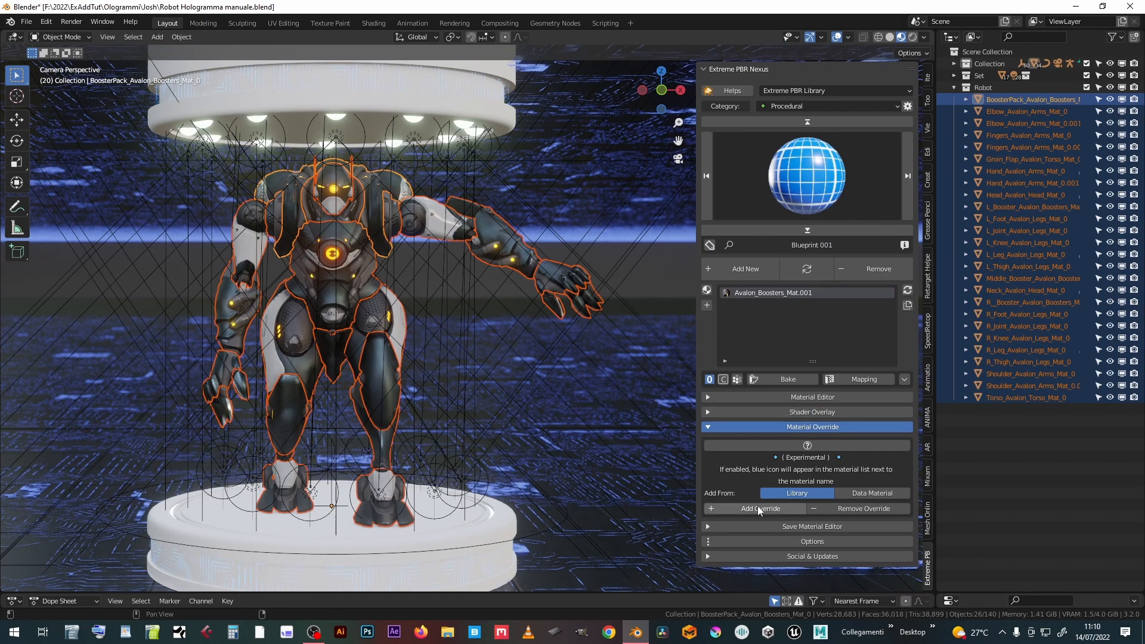
Apply the Blueprint 001 override to all robot parts and darken the grid's second colour
{"action": "left_click", "coordinate": [759, 508]}
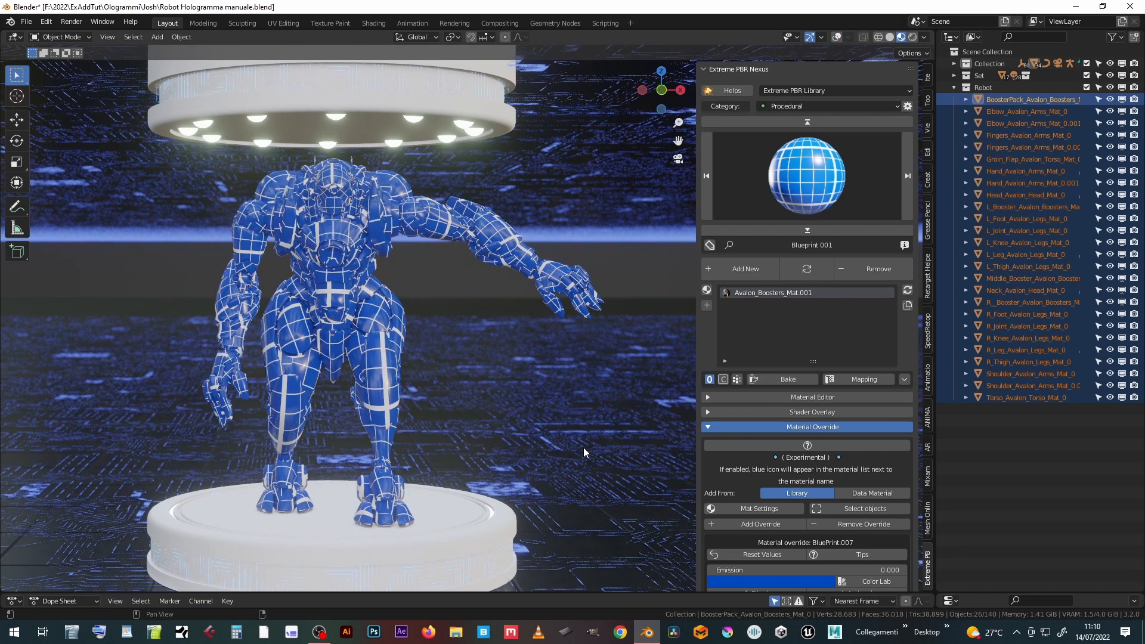
{"action": "scroll", "scroll_direction": "down", "scroll_amount": 3}
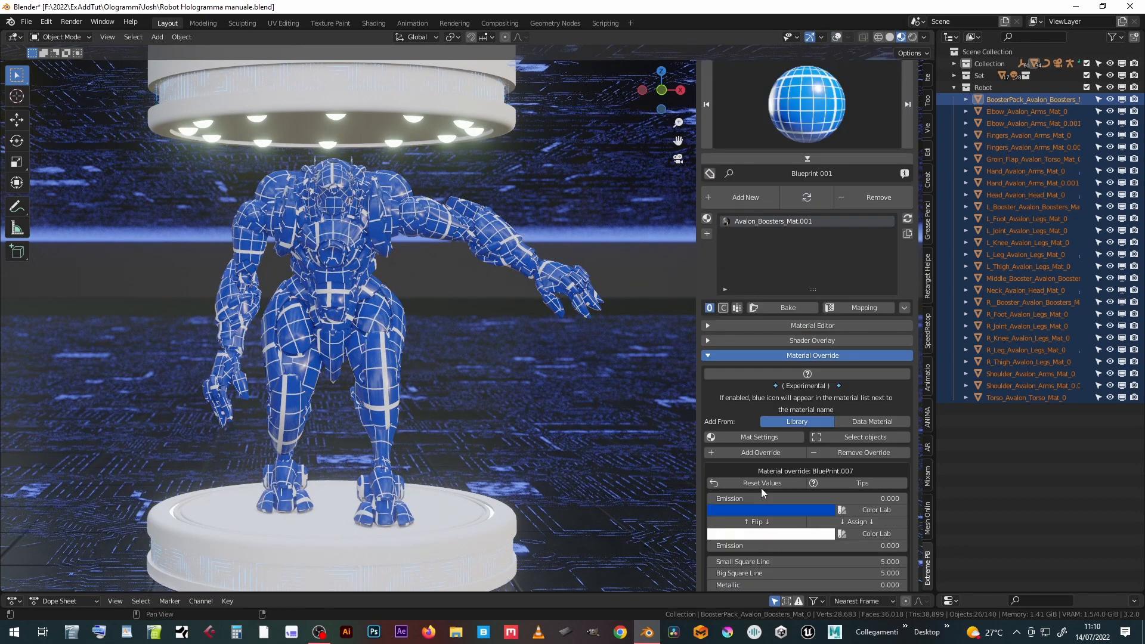
{"action": "left_click", "coordinate": [771, 510]}
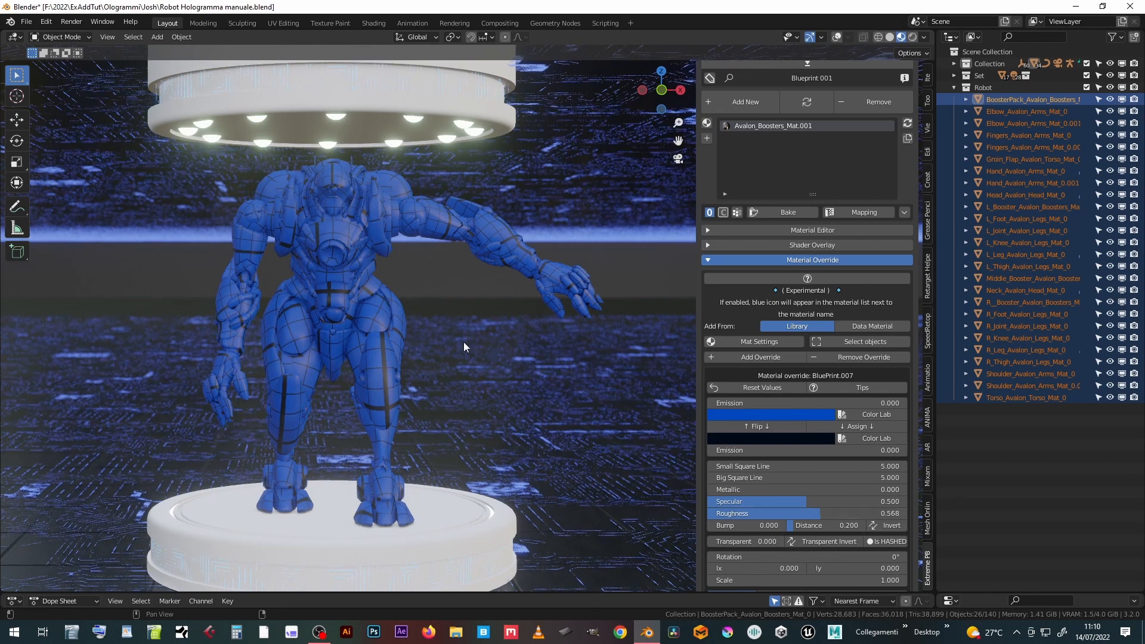
{"action": "mouse_move", "coordinate": [759, 387]}
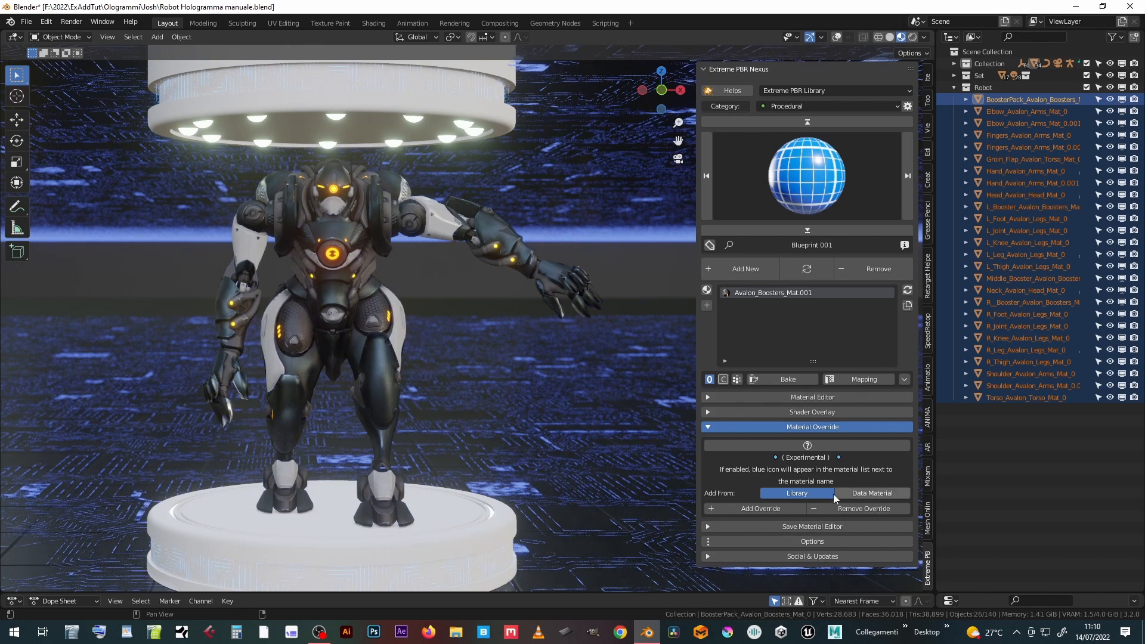
Override the robot with scene materials Holo Hexa SHD, then Holo Grid SHD
{"action": "left_click", "coordinate": [871, 493]}
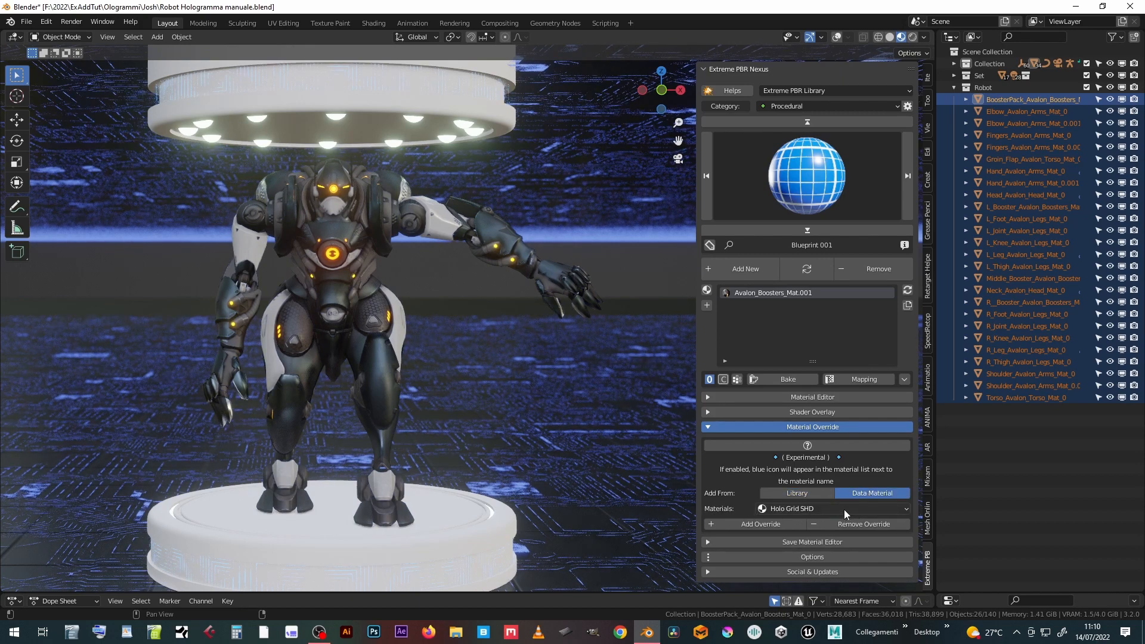
{"action": "left_click", "coordinate": [832, 508]}
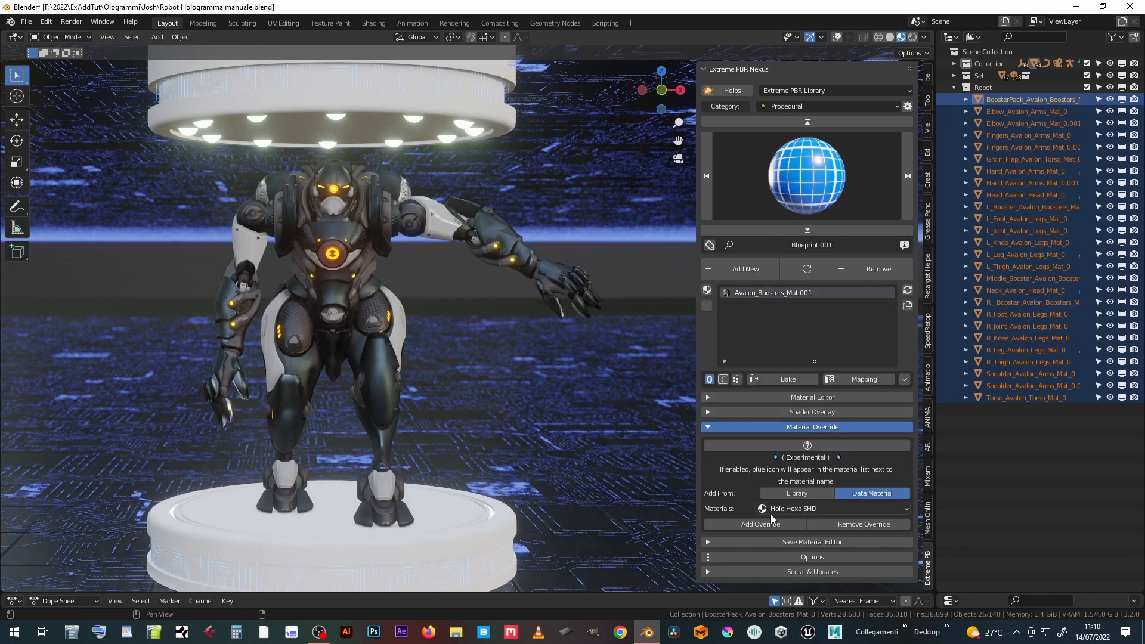
{"action": "left_click", "coordinate": [756, 524]}
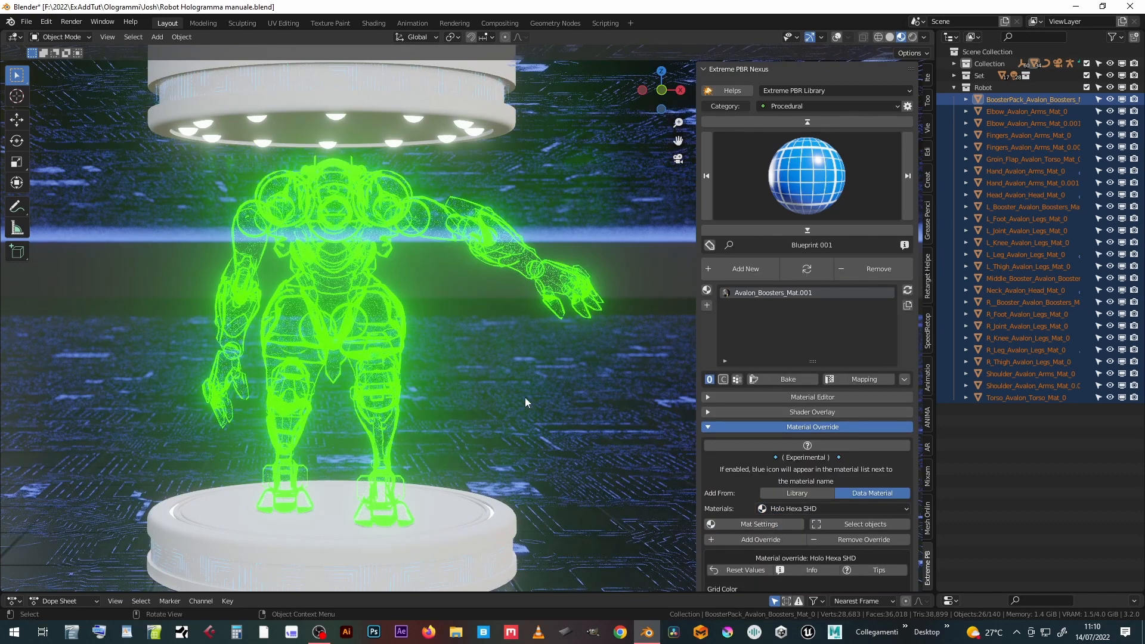
{"action": "left_click", "coordinate": [832, 508]}
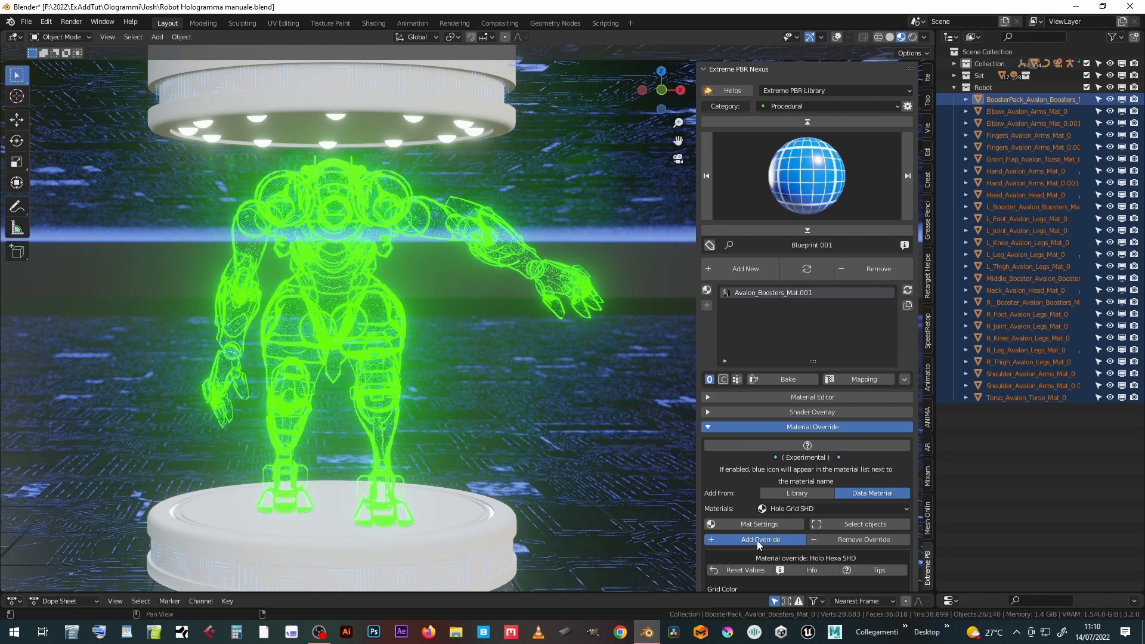
{"action": "left_click", "coordinate": [754, 539]}
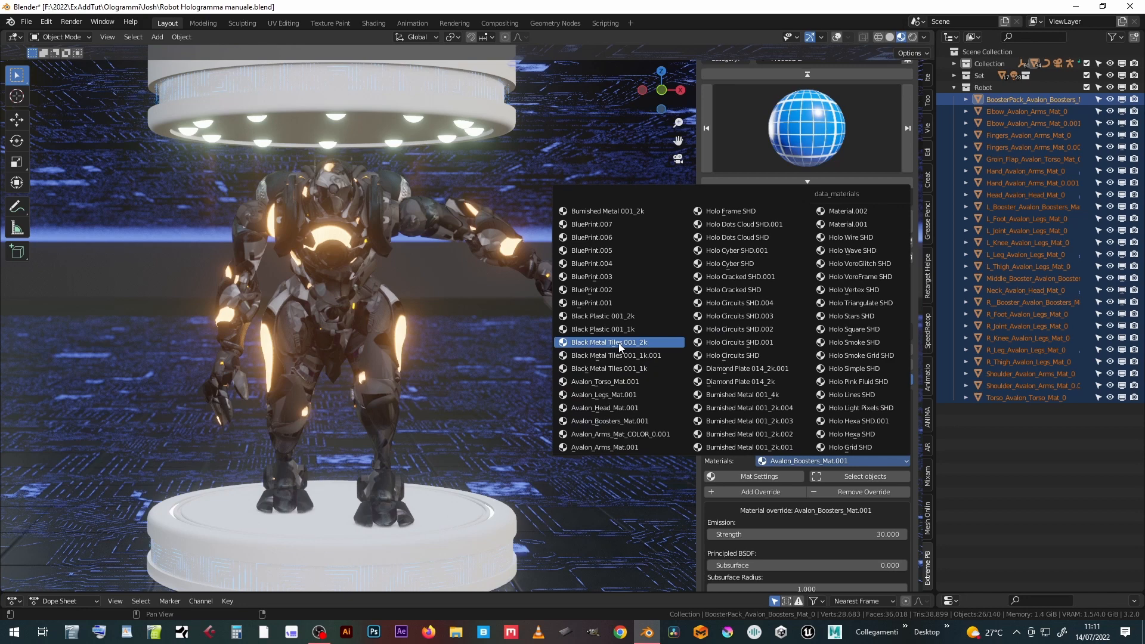
Override the robot with Black Metal Tiles 001_2k, then Burnished Metal 001_2k.003
{"action": "left_click", "coordinate": [609, 342]}
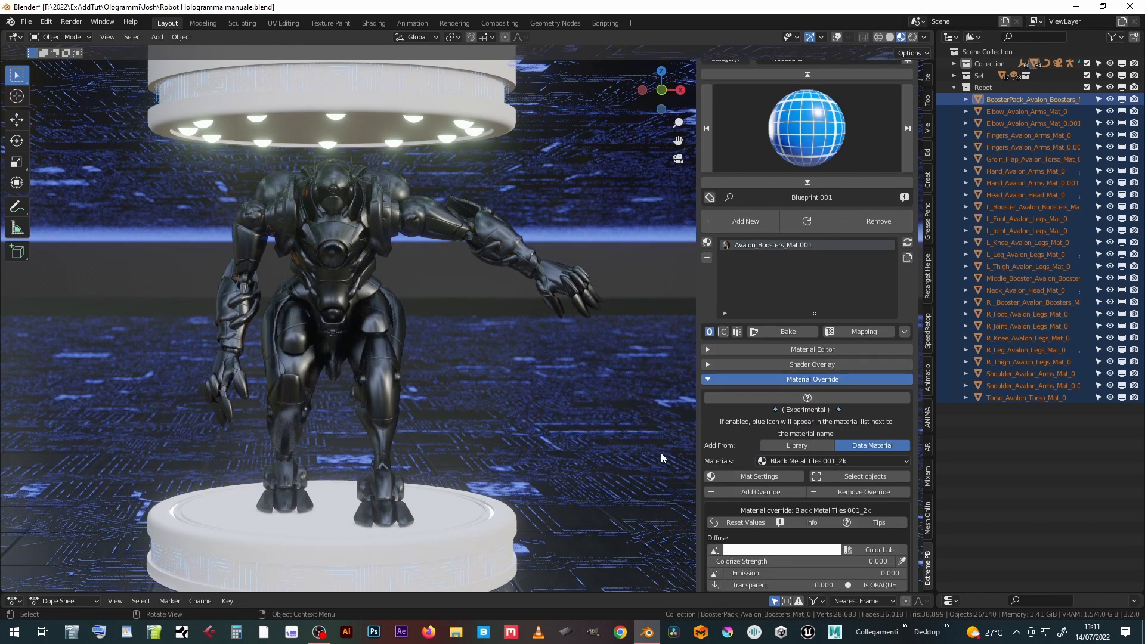
{"action": "left_click", "coordinate": [832, 461]}
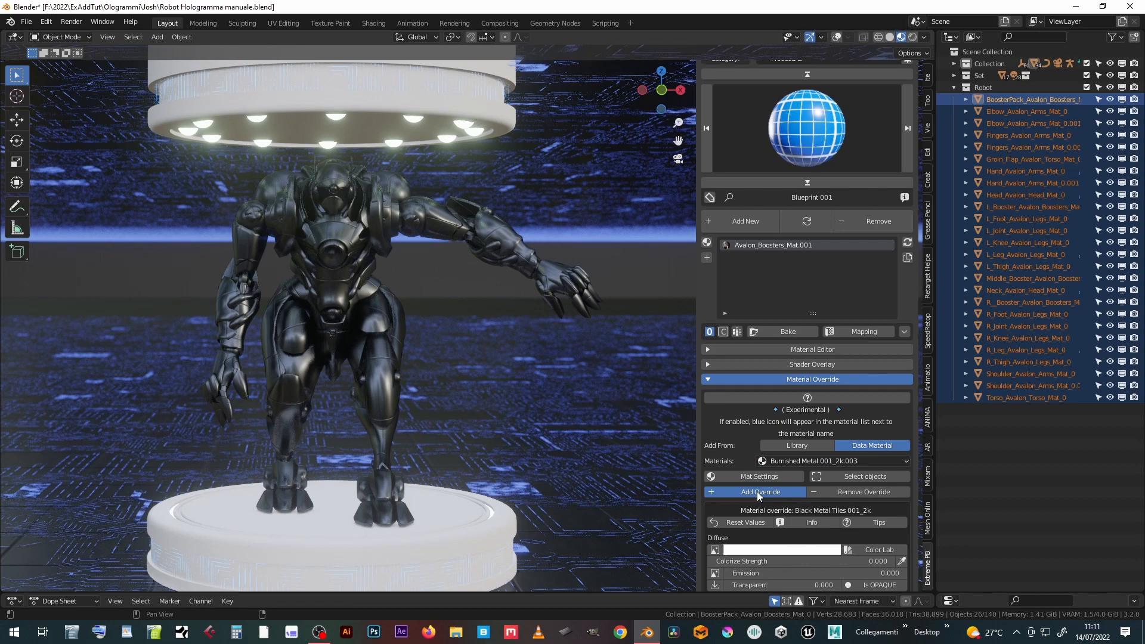
{"action": "left_click", "coordinate": [832, 461]}
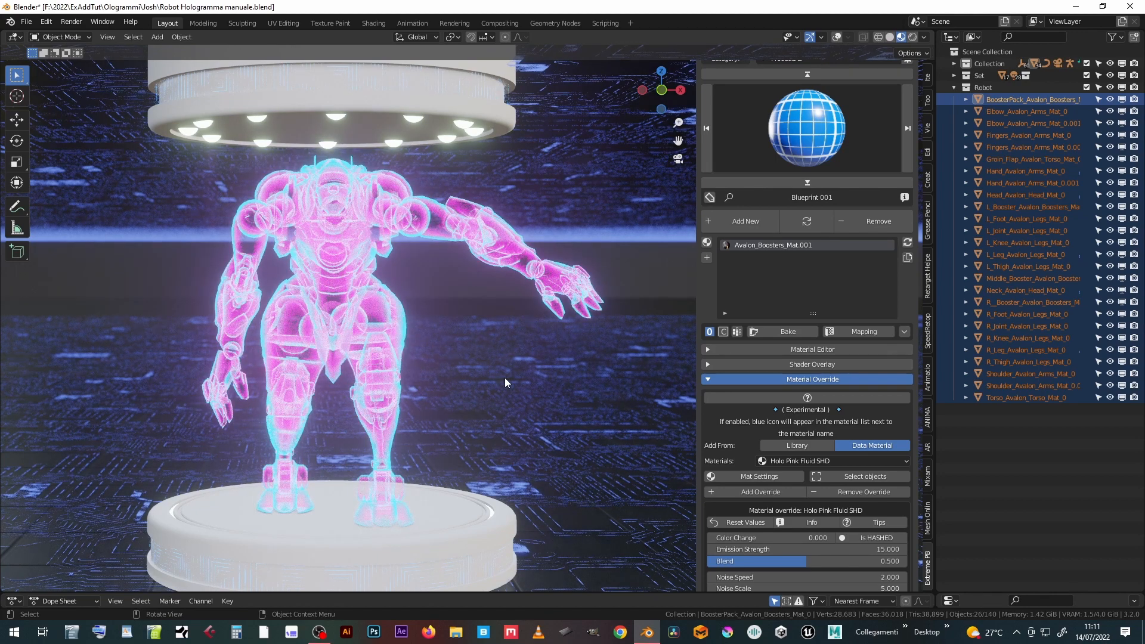
{"action": "mouse_move", "coordinate": [547, 504]}
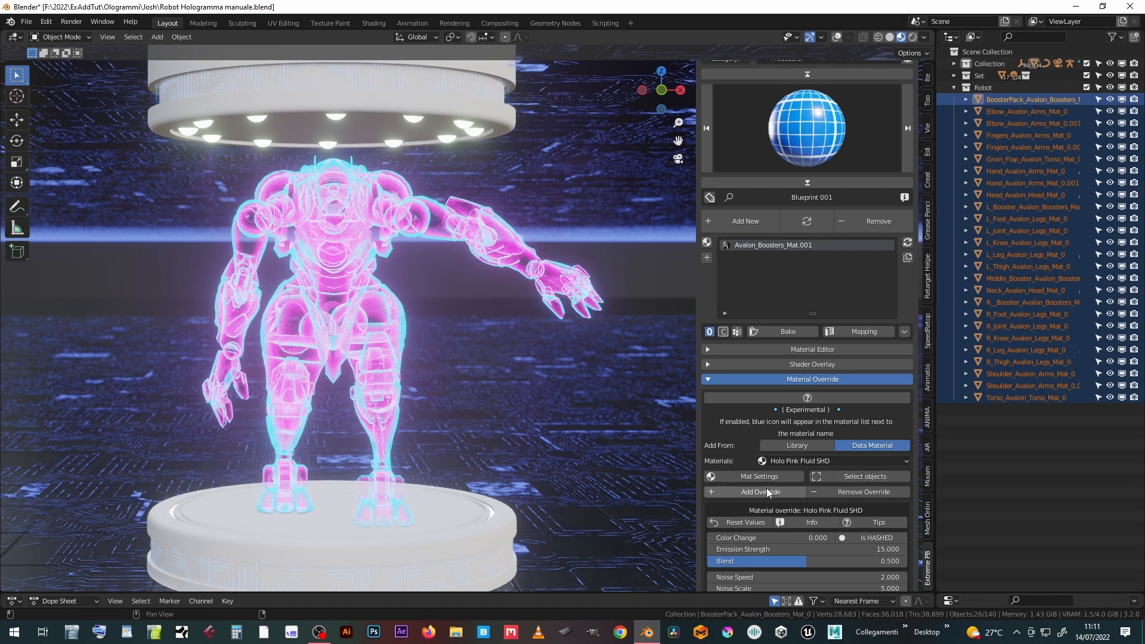
{"action": "mouse_move", "coordinate": [828, 495]}
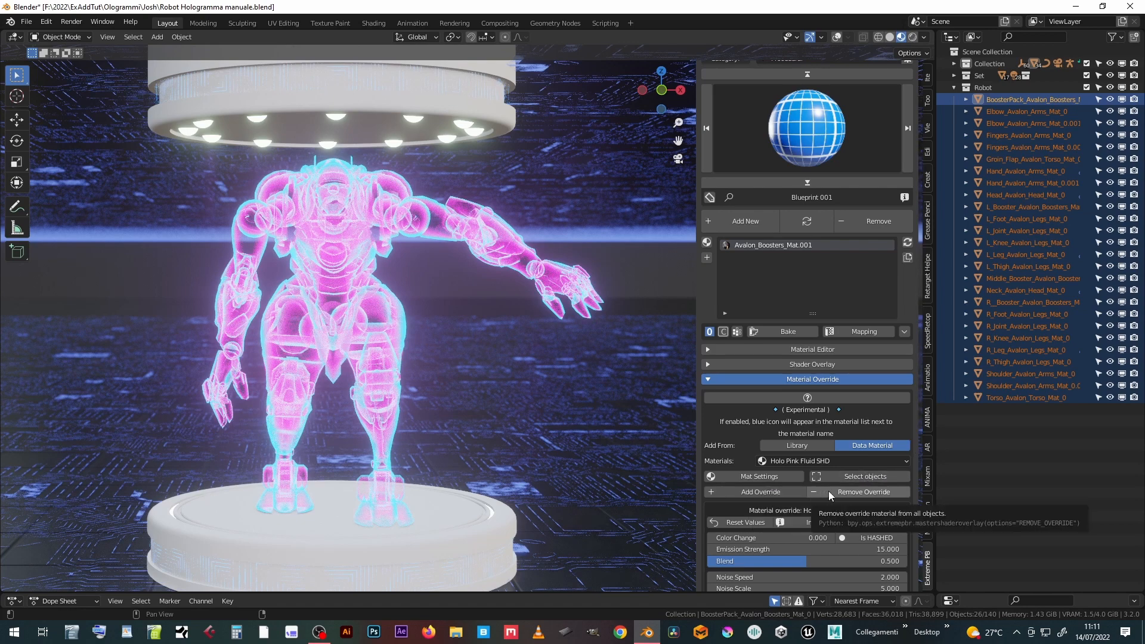
Remove the material override so the robot's original white-and-dark armour returns
{"action": "left_click", "coordinate": [863, 491]}
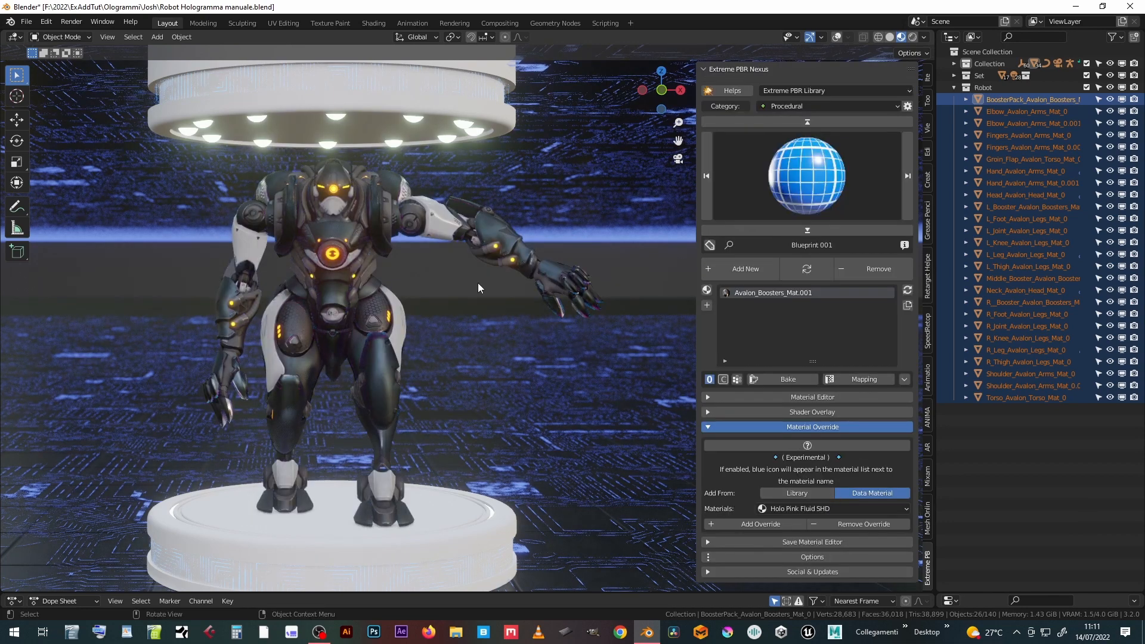
{"action": "left_click", "coordinate": [823, 508]}
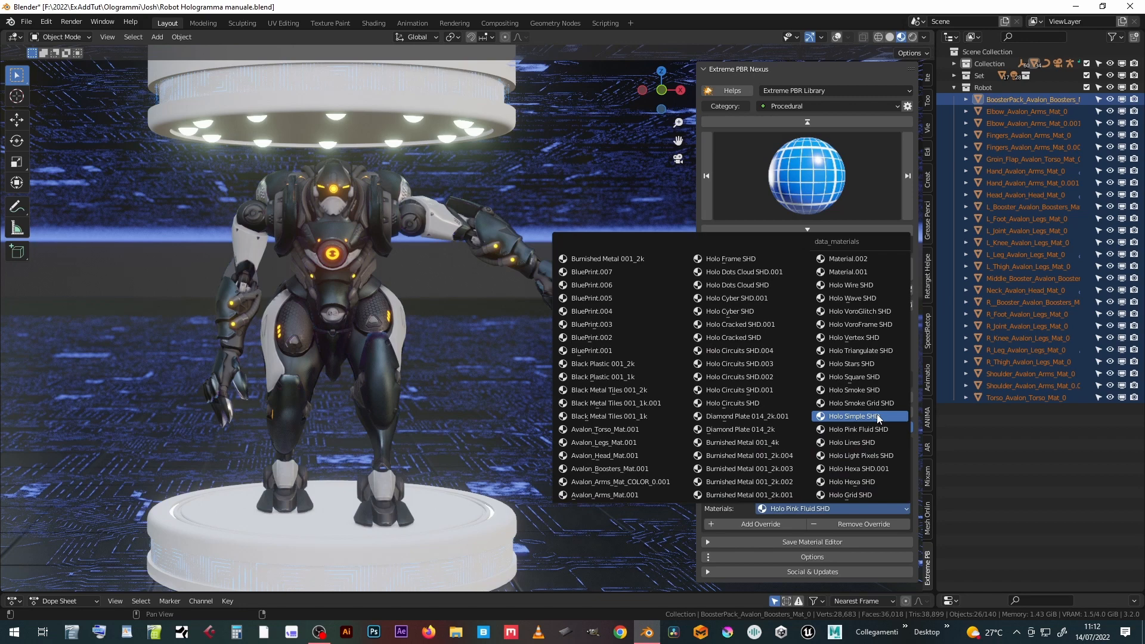
Apply Holo Simple SHD as a cyan hologram override and open Mat Settings
{"action": "left_click", "coordinate": [852, 416]}
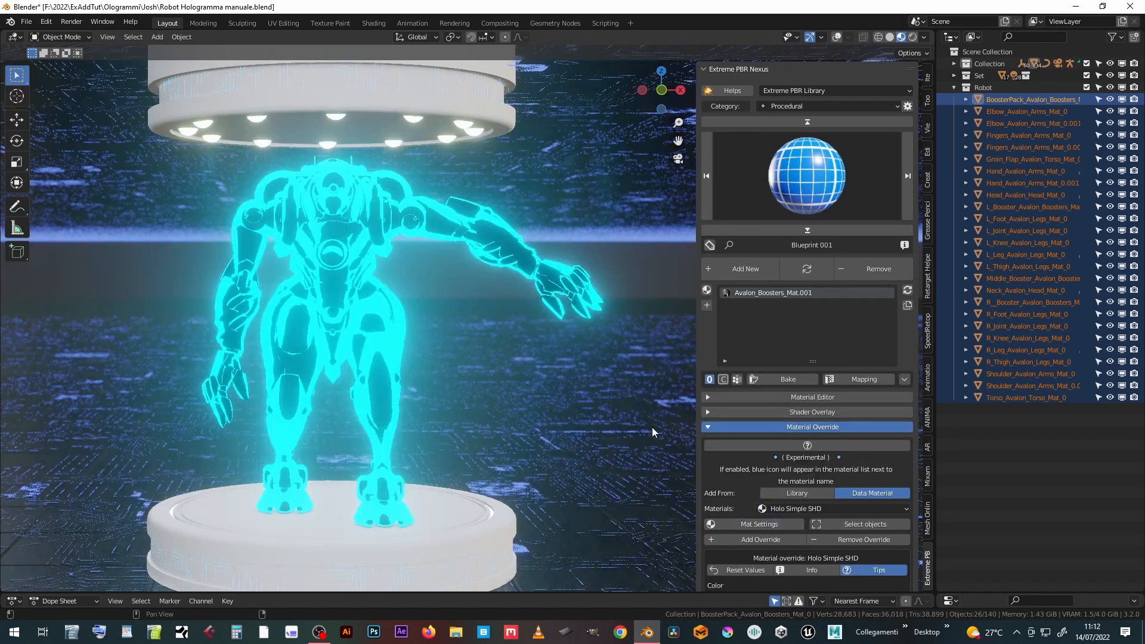
{"action": "left_click", "coordinate": [796, 493]}
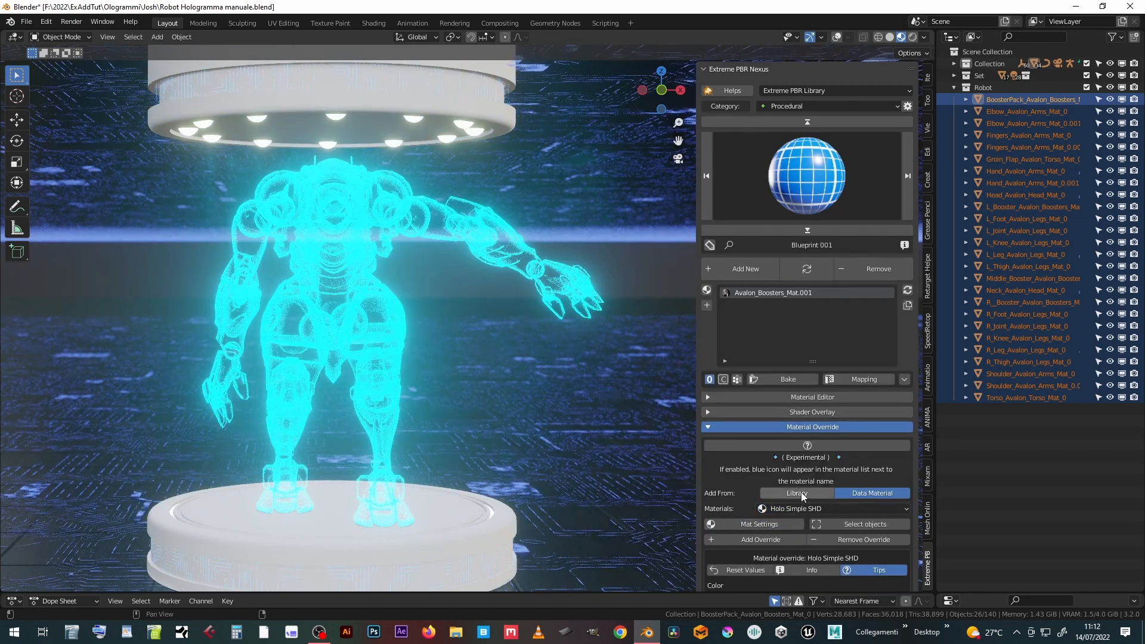
{"action": "left_click", "coordinate": [755, 523]}
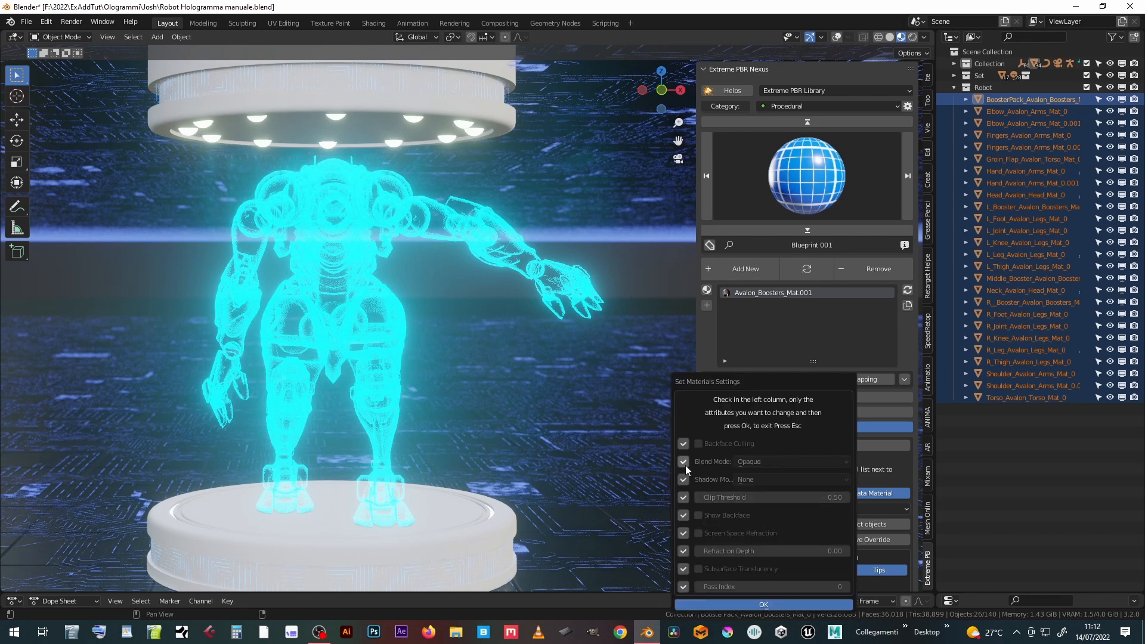
Tick Blend Mode in Set Materials Settings to show its blend options
{"action": "left_click", "coordinate": [790, 461]}
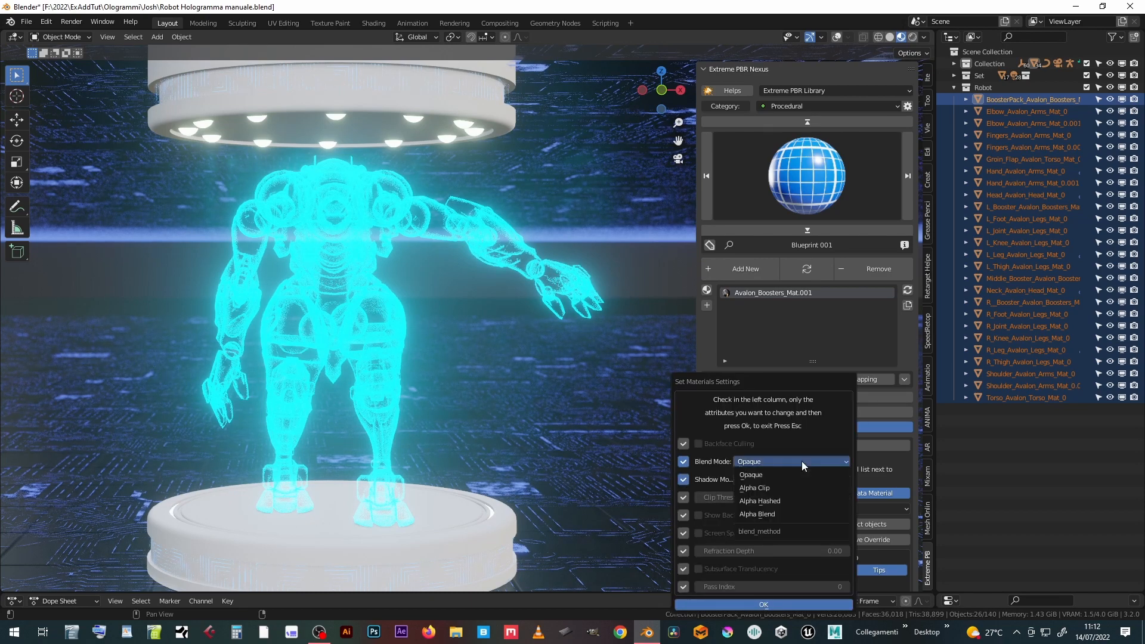
{"action": "mouse_move", "coordinate": [754, 487]}
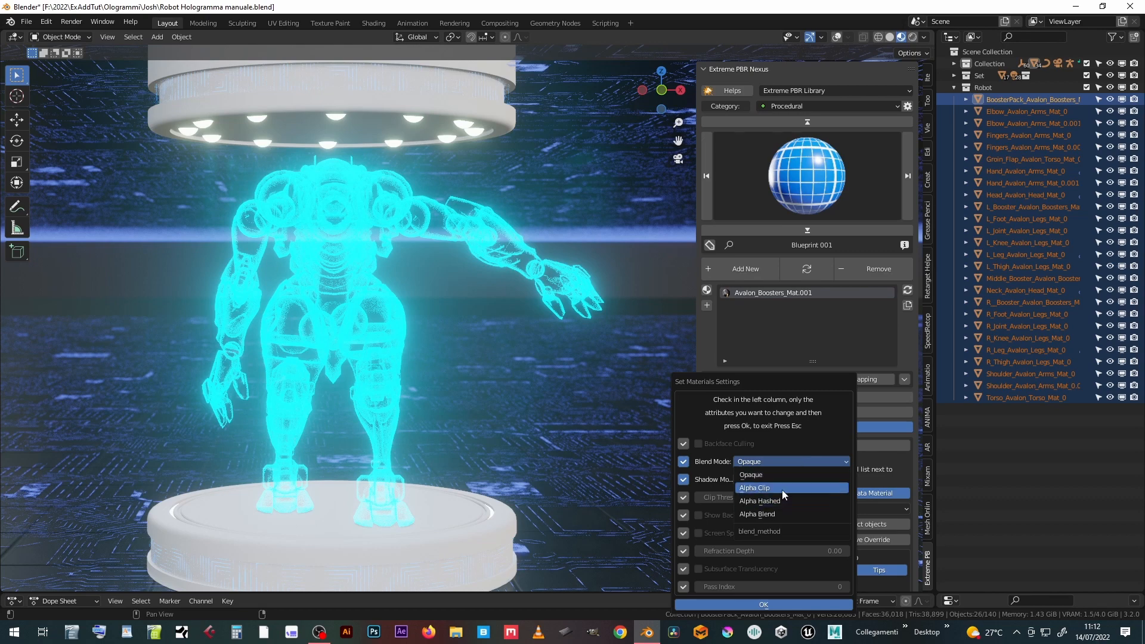